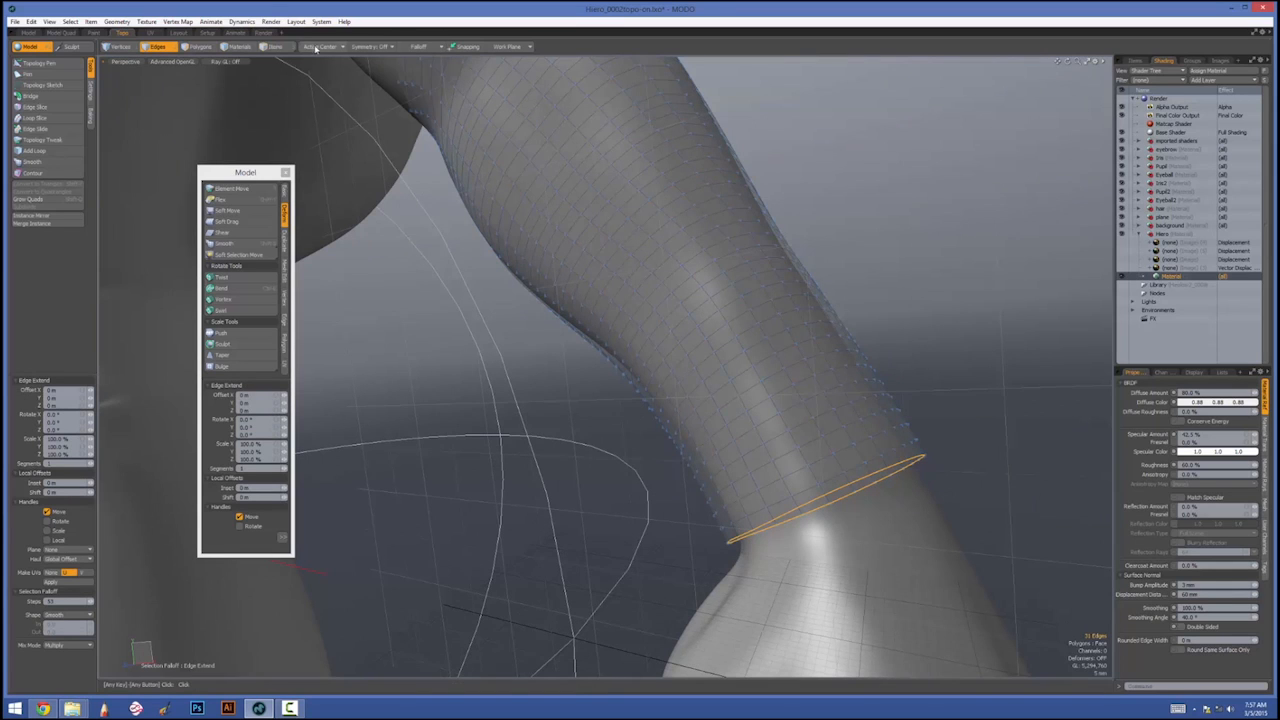
Show the Action Center options for transforming the selected leg edge loop.
{"action": "left_click", "coordinate": [320, 48]}
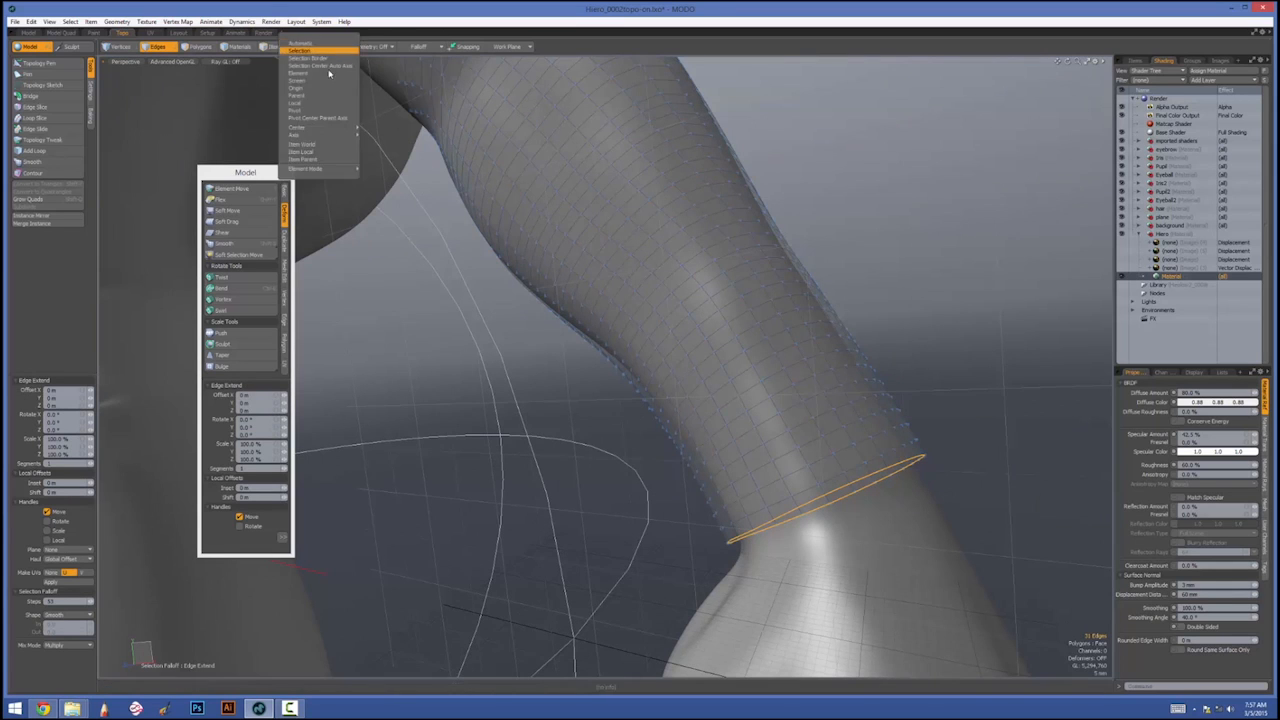